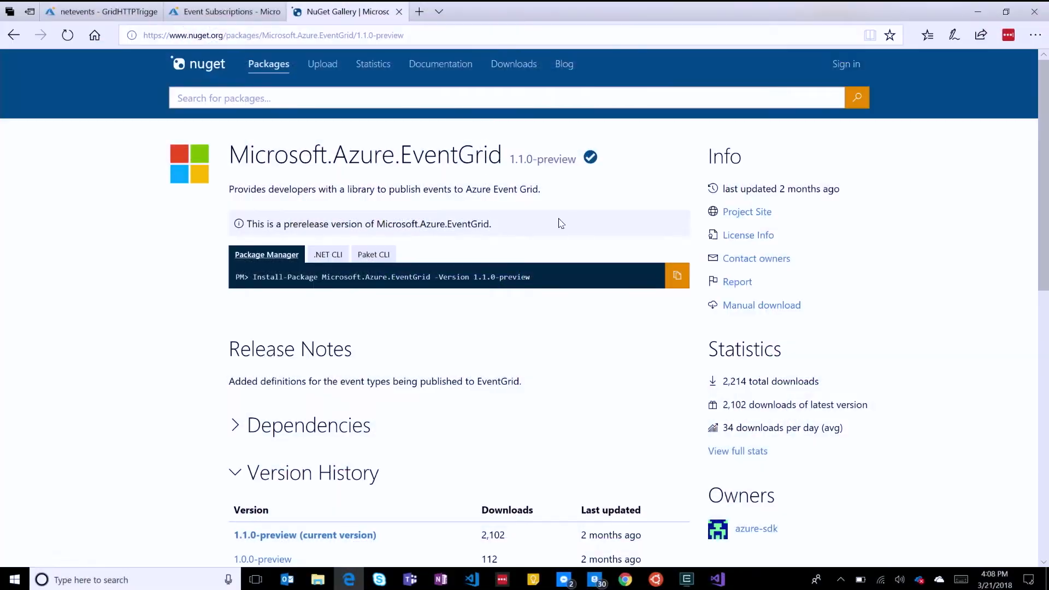
Scroll the Microsoft.Azure.EventGrid 1.1.0-preview package page and expand its Dependencies list
scroll("down", 3)
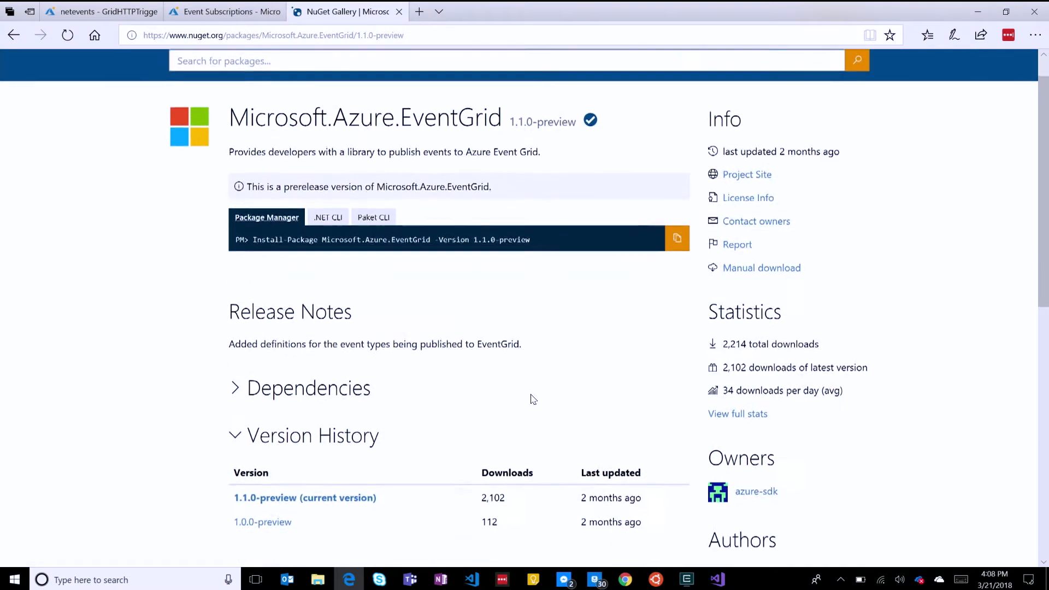
scroll("down", 3)
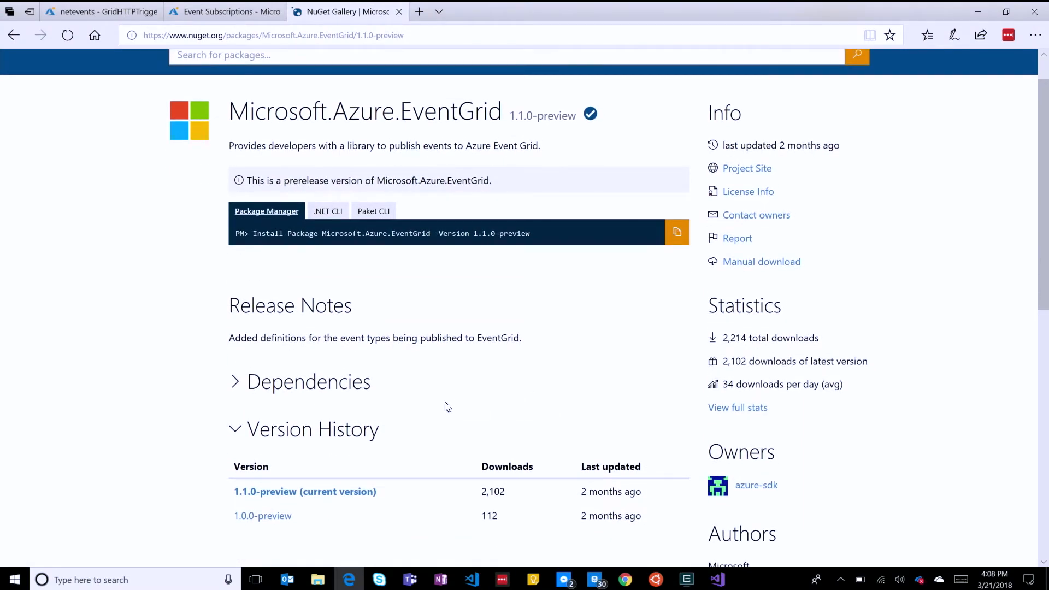
scroll("down", 3)
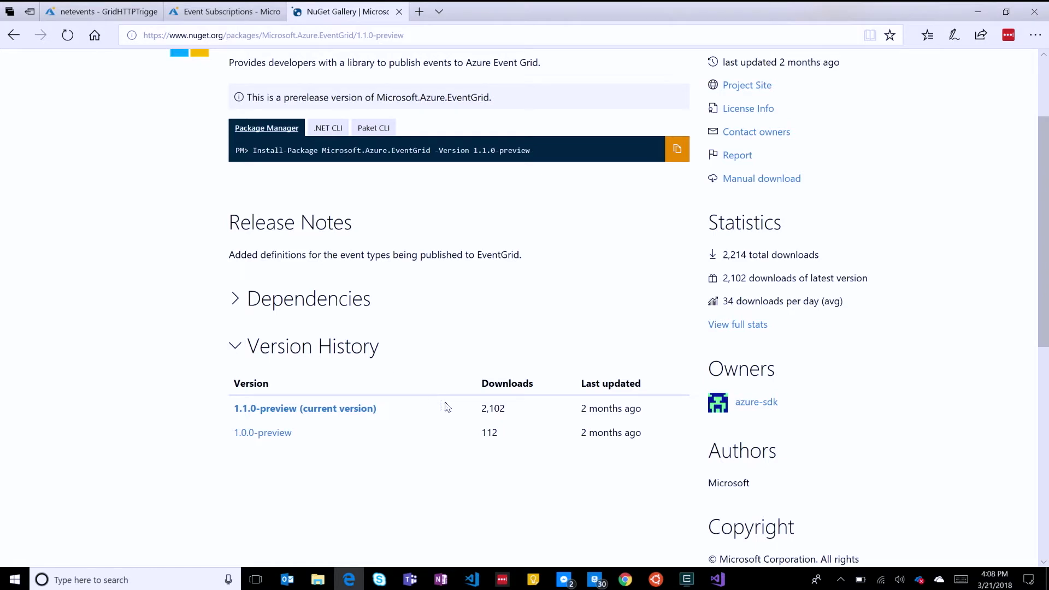
left_click(235, 298)
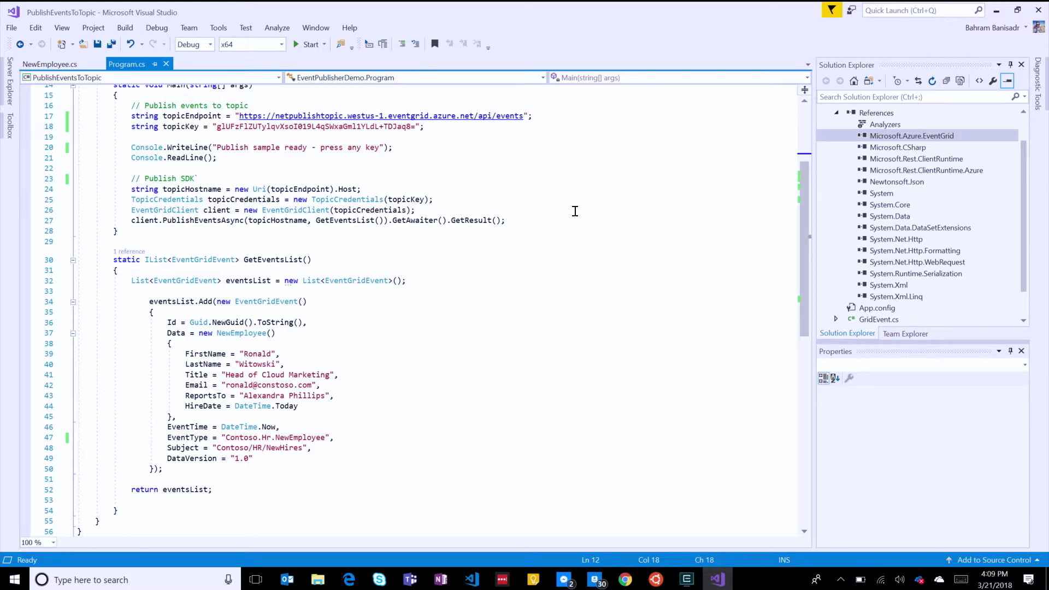
mouse_move(428, 311)
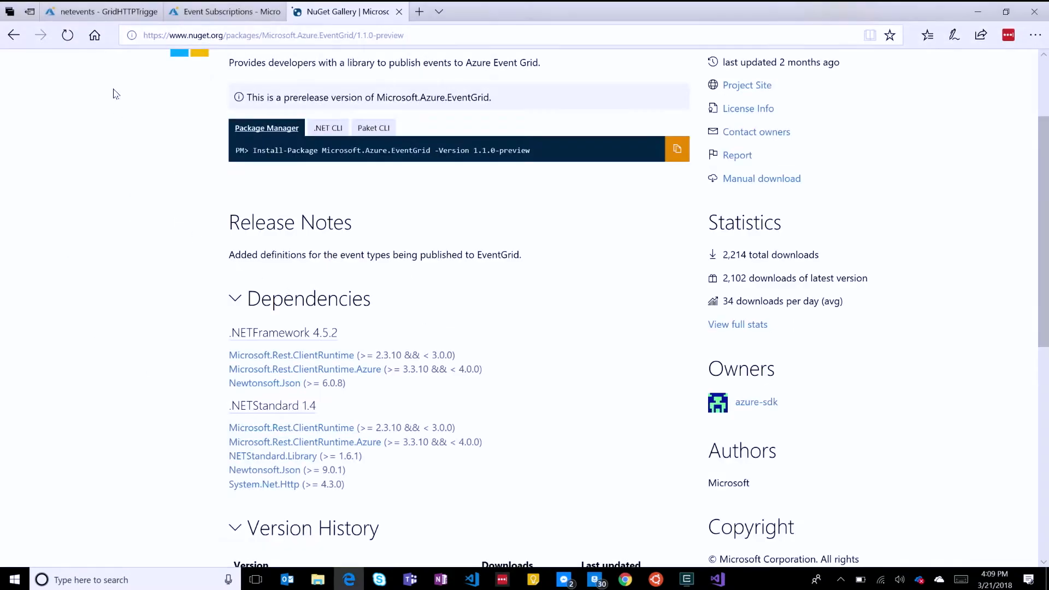
mouse_move(100, 12)
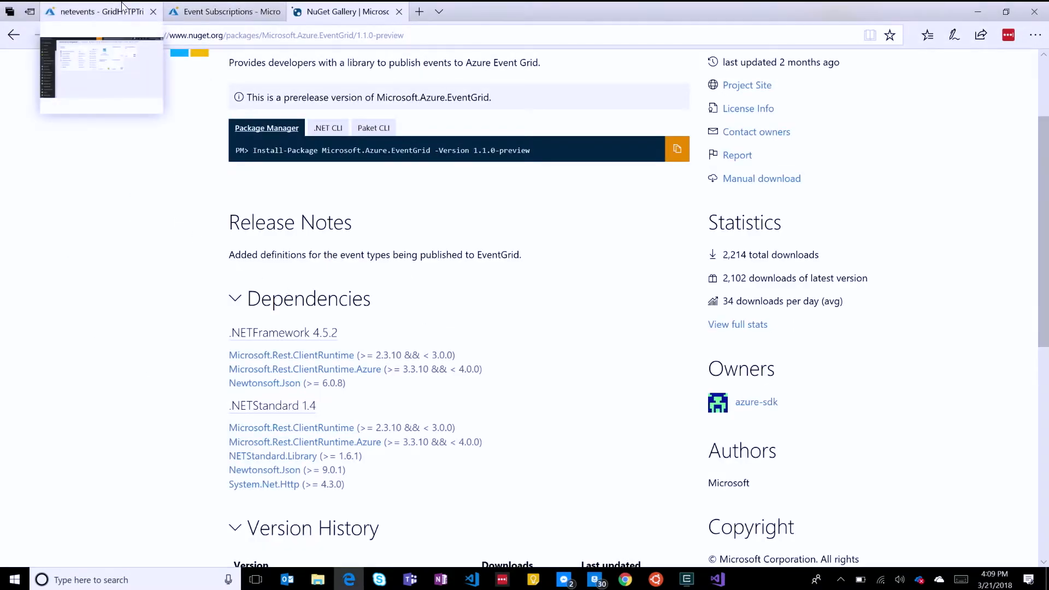
Copy the GridHTTPTrigger function URL from the Get function URL popup
left_click(94, 12)
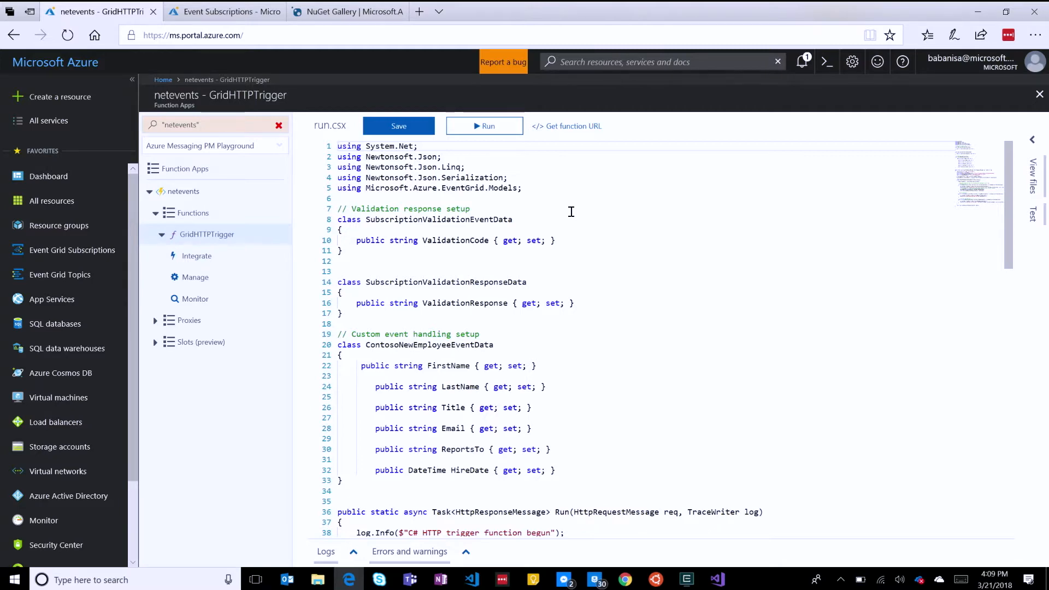
left_click(567, 126)
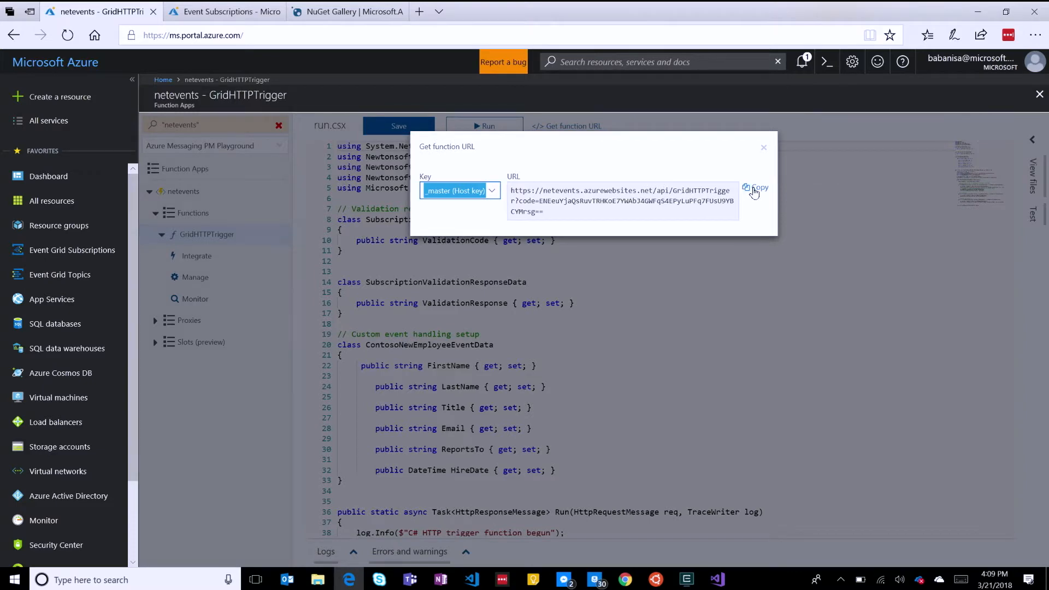
left_click(223, 11)
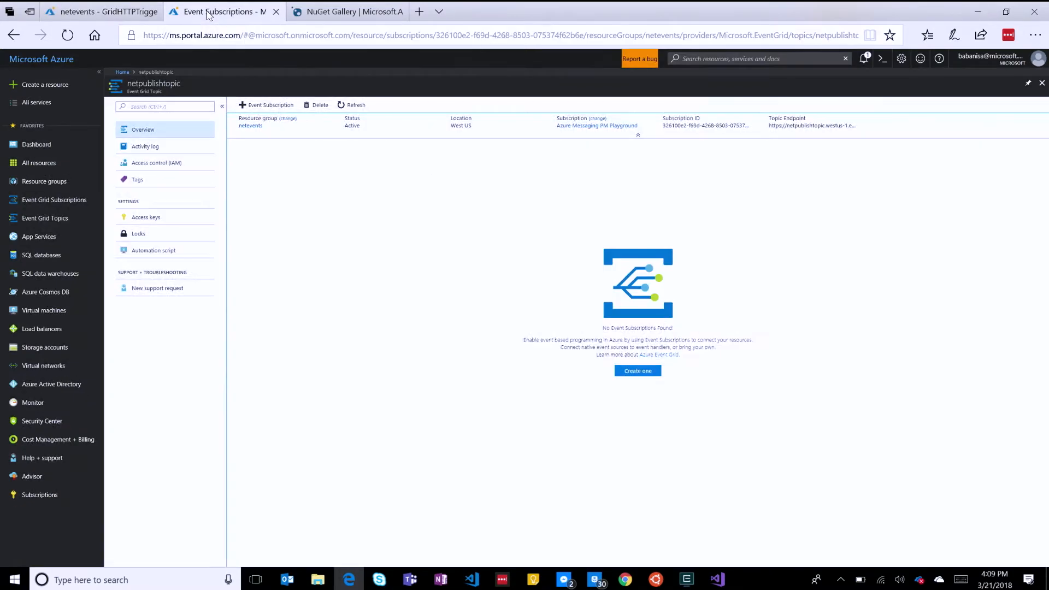
mouse_move(355, 257)
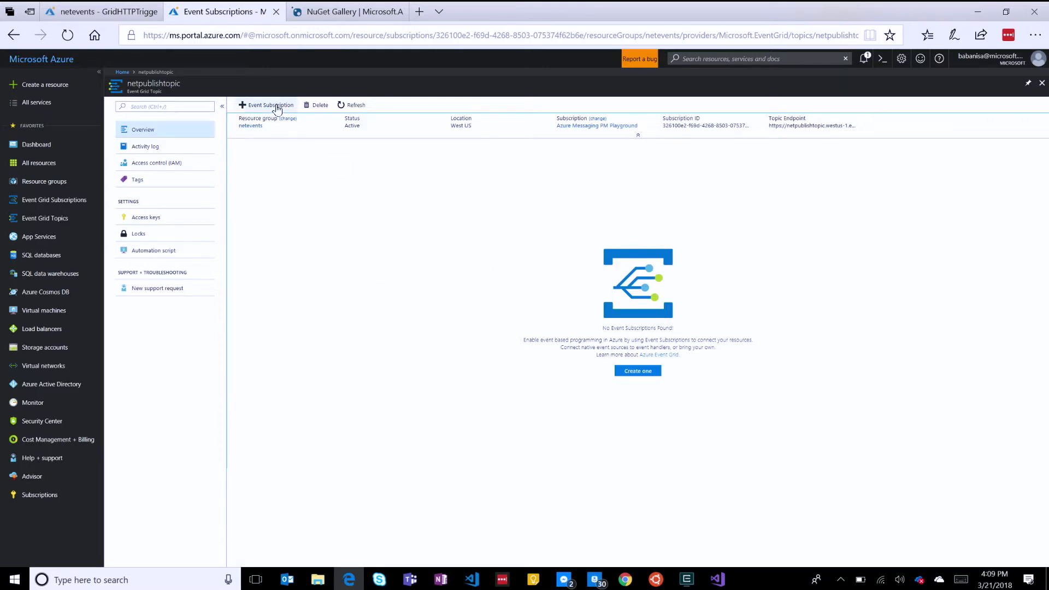
Create webhook subscription 'netevents' on netpublishtopic using the copied function URL as endpoint
left_click(269, 105)
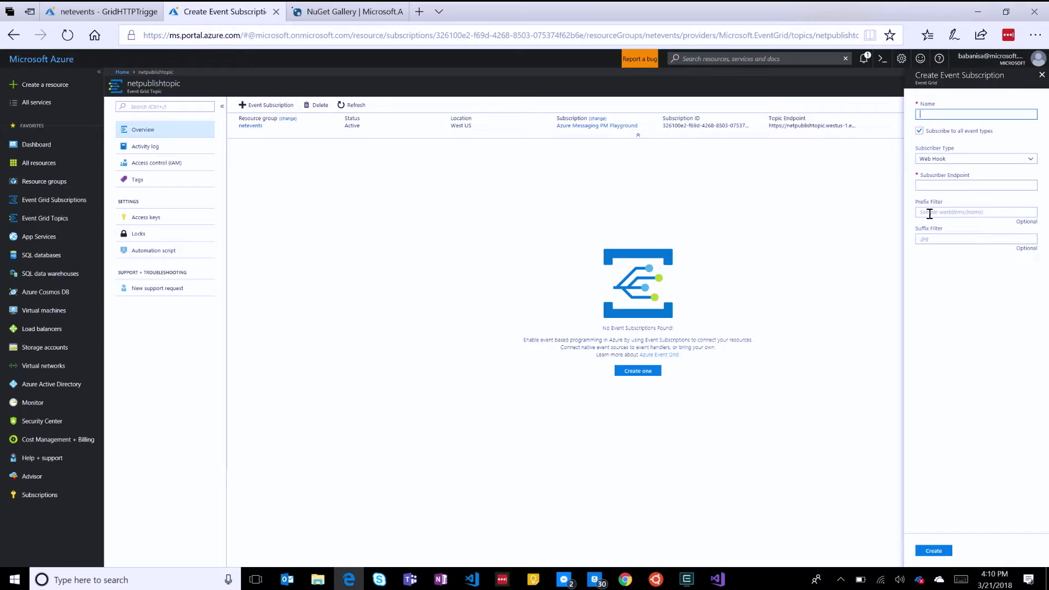
type("neteven")
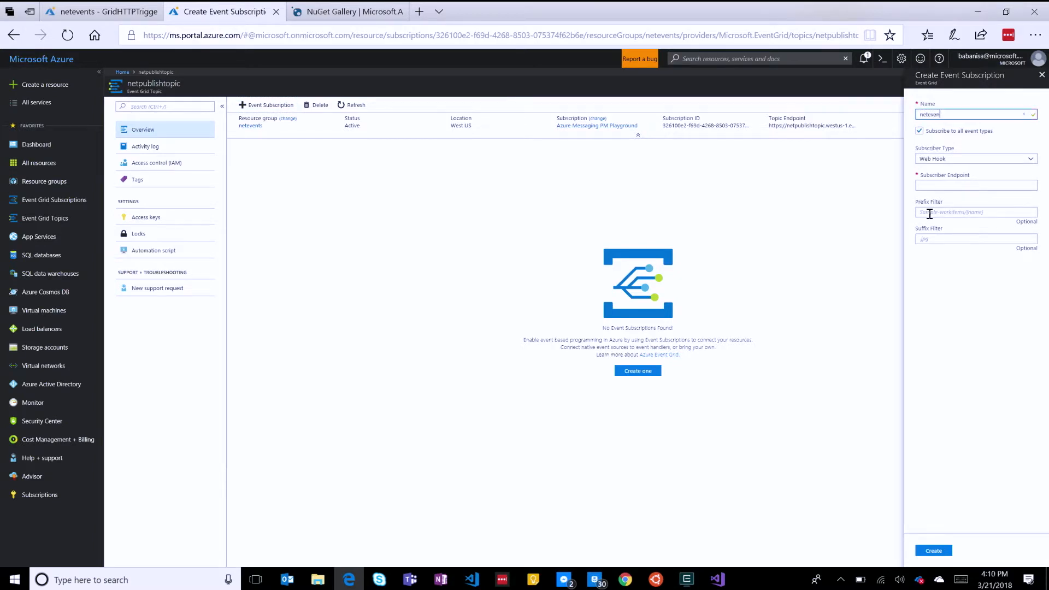
left_click(975, 184)
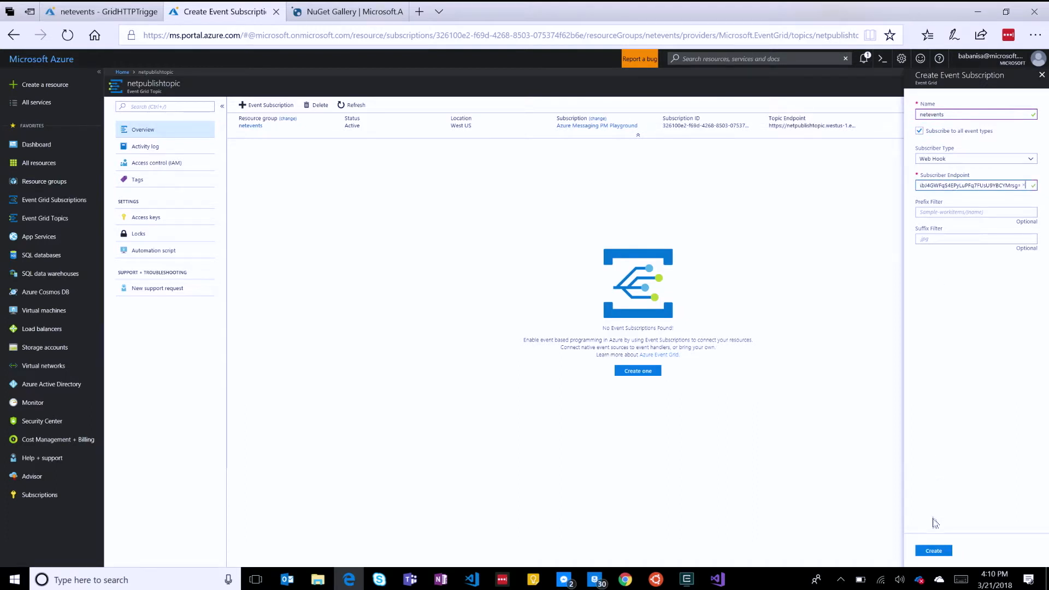
left_click(932, 551)
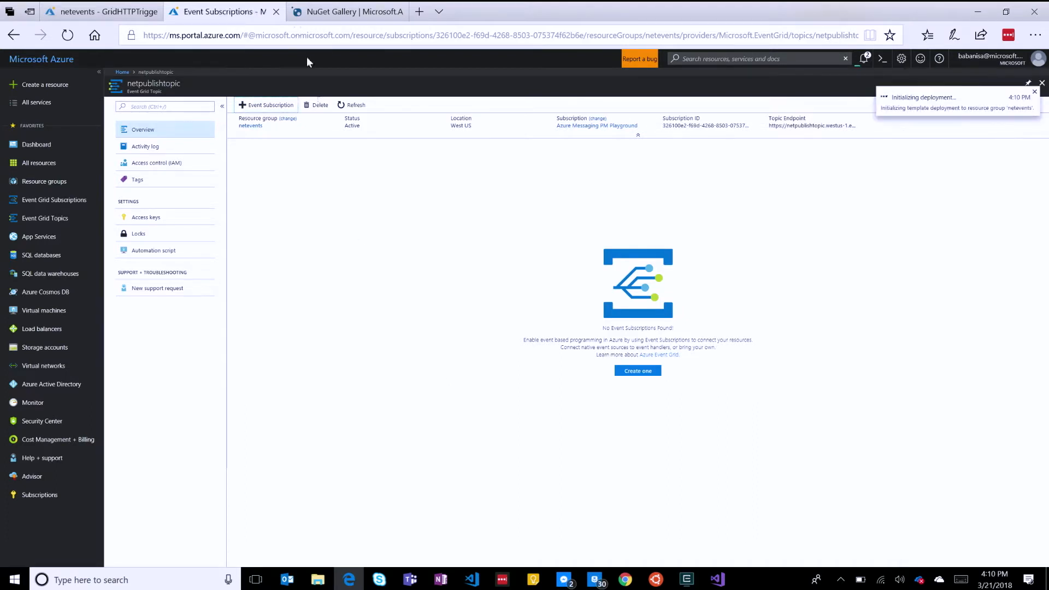
left_click(100, 12)
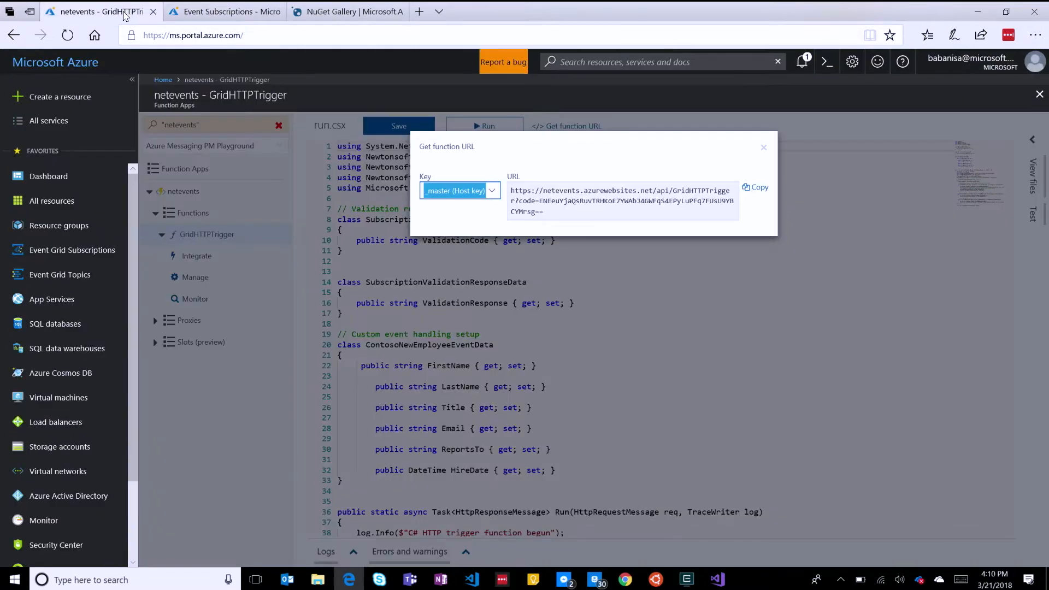
Clear the GridHTTPTrigger log stream, then refresh the netpublishtopic overview
left_click(762, 147)
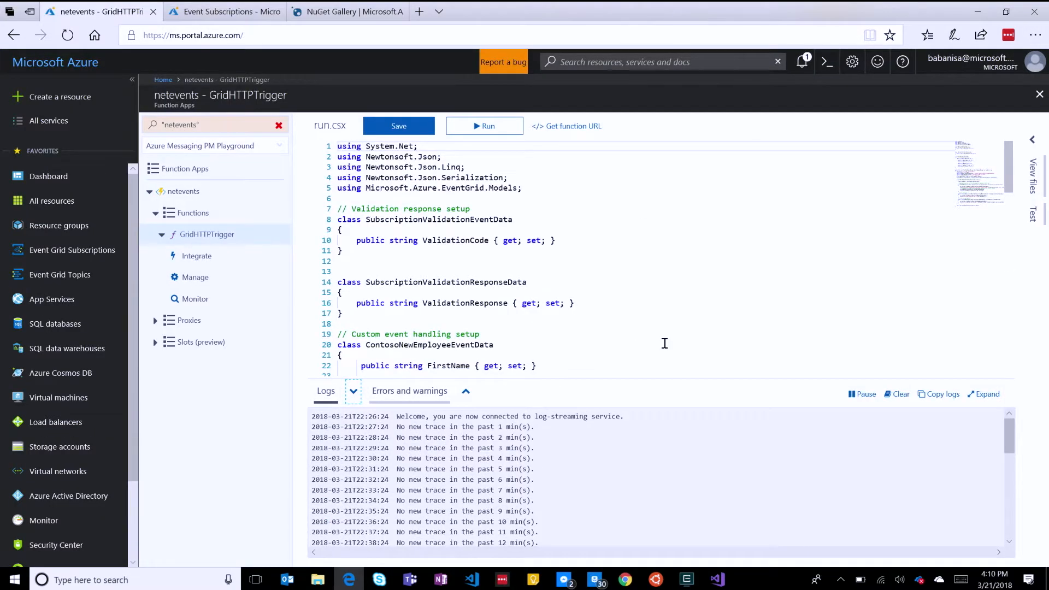
left_click(901, 393)
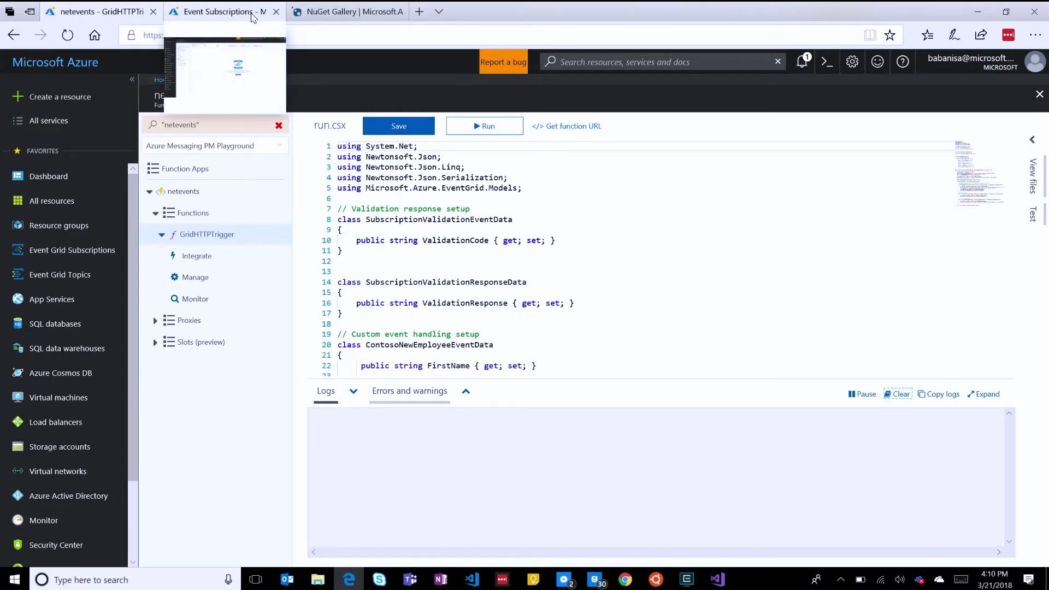
left_click(220, 11)
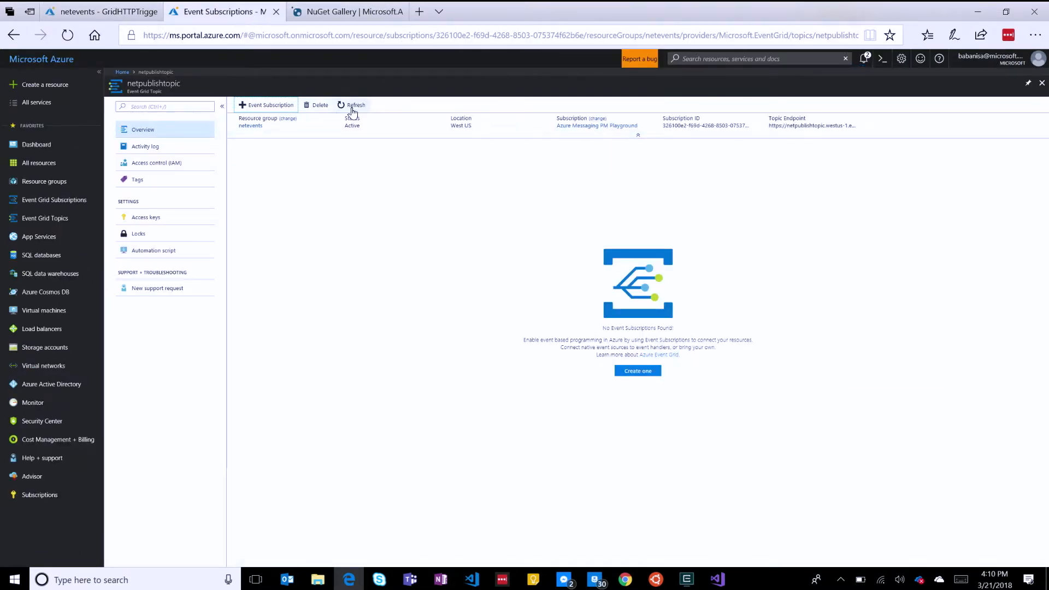
left_click(352, 105)
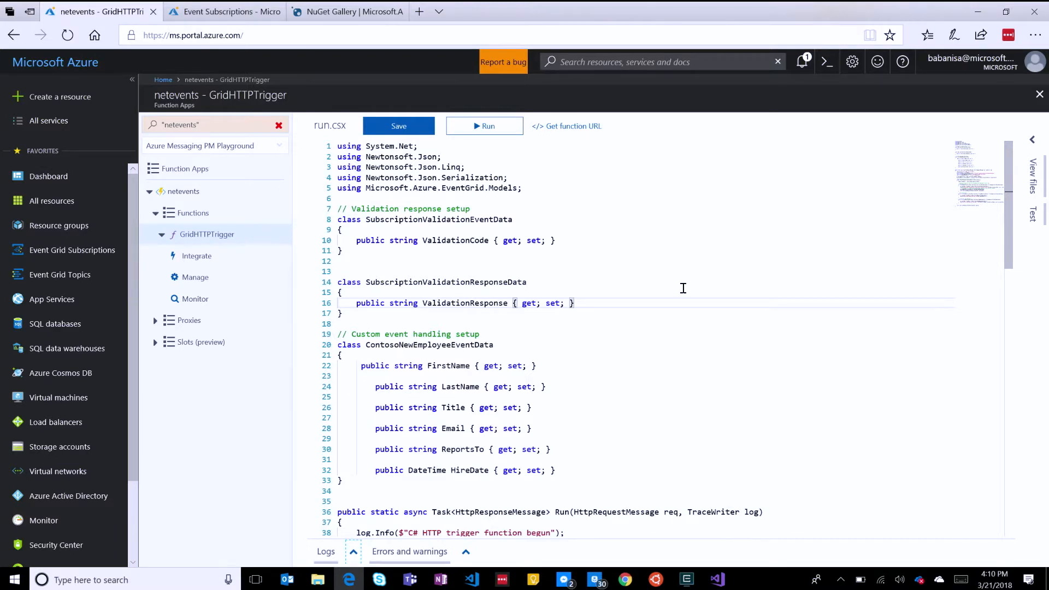
mouse_move(657, 324)
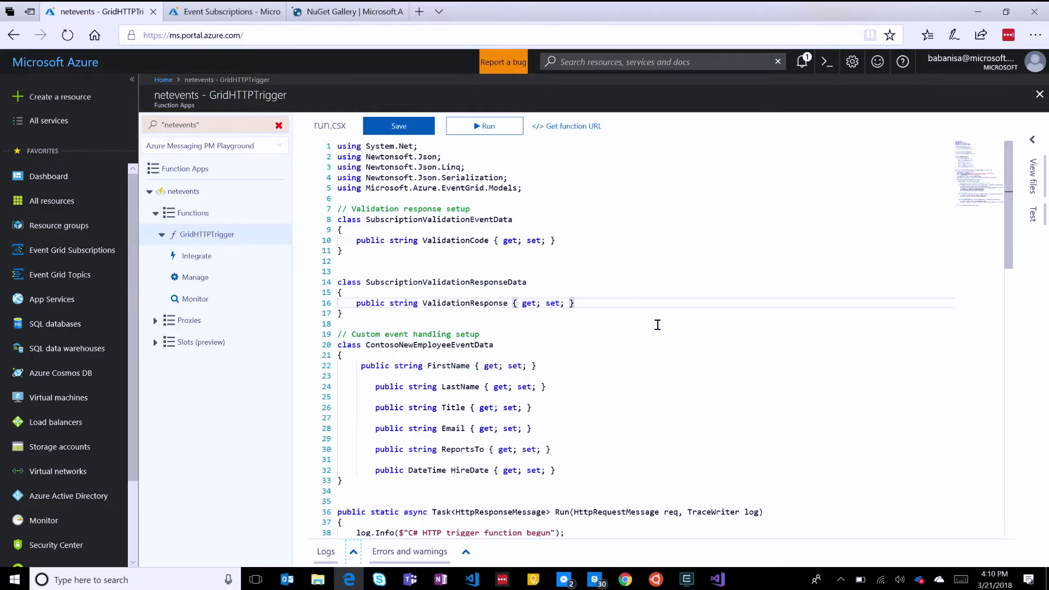
Scroll through run.csx reviewing the validation, blob-created and new-employee event handlers
scroll("down", 3)
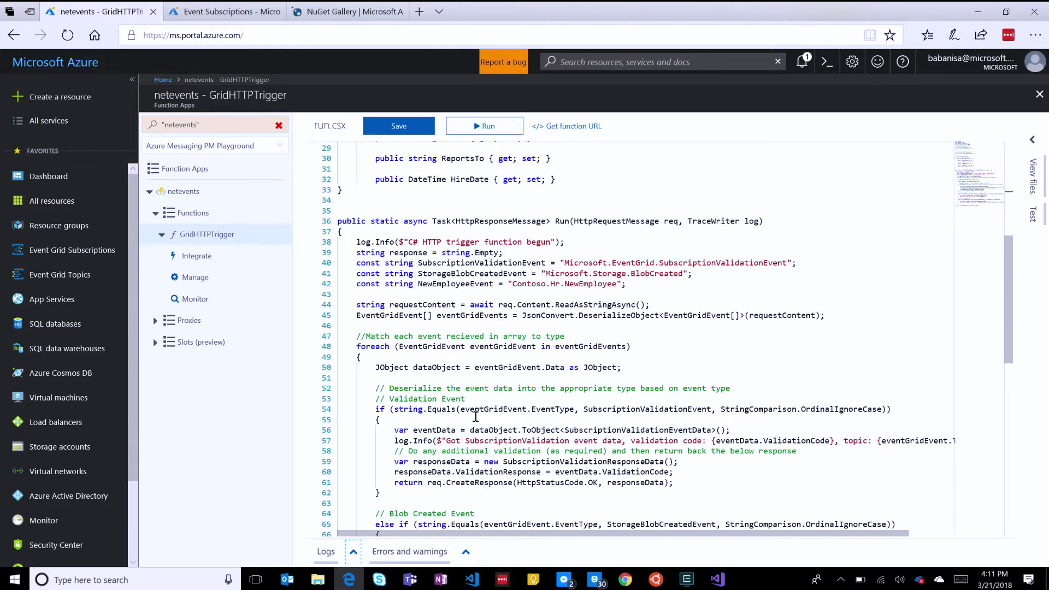
left_click(224, 12)
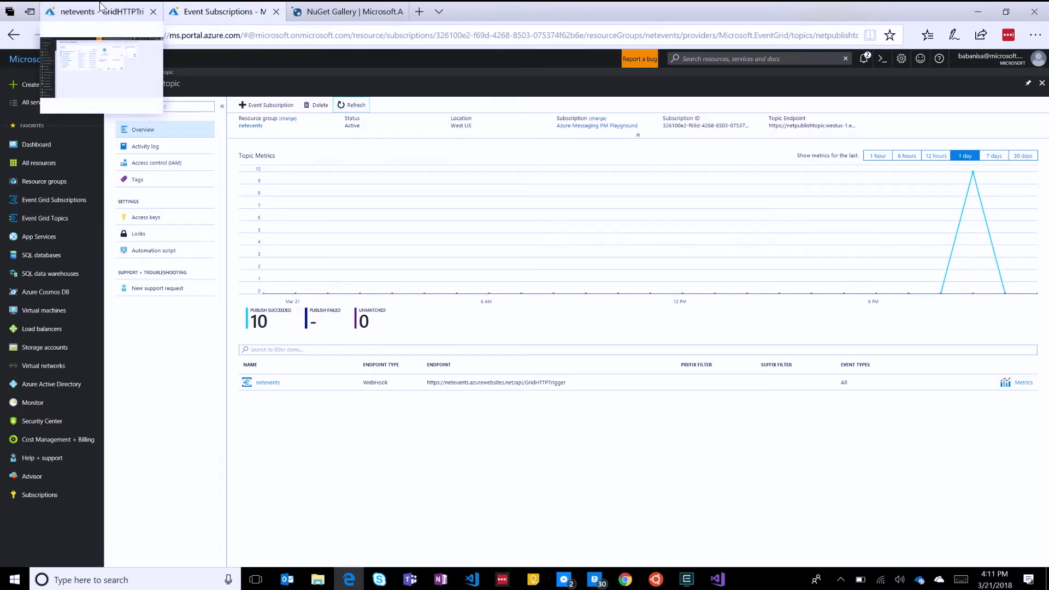
left_click(80, 12)
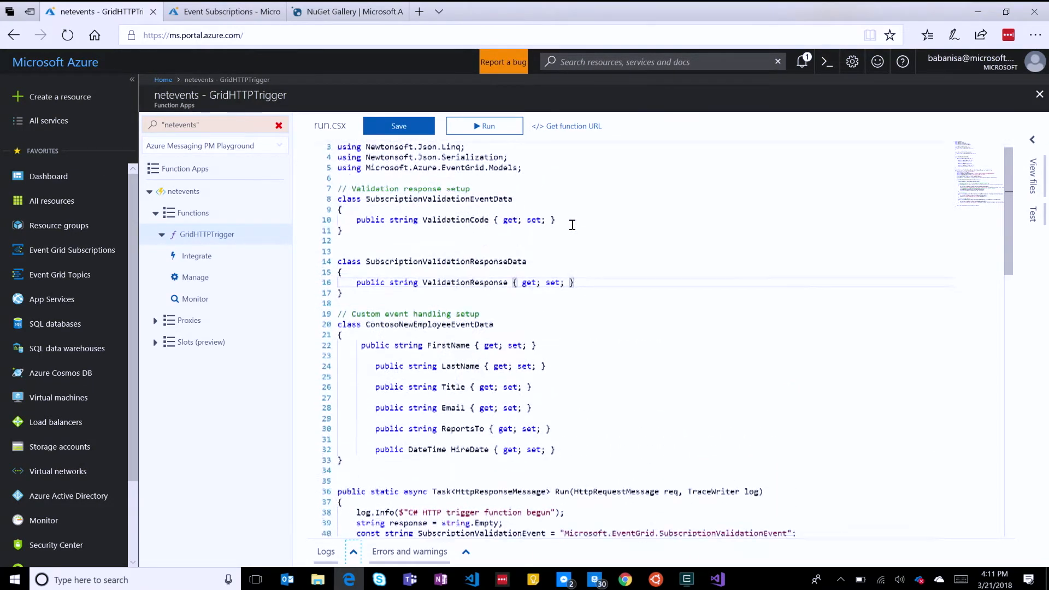
scroll("down", 3)
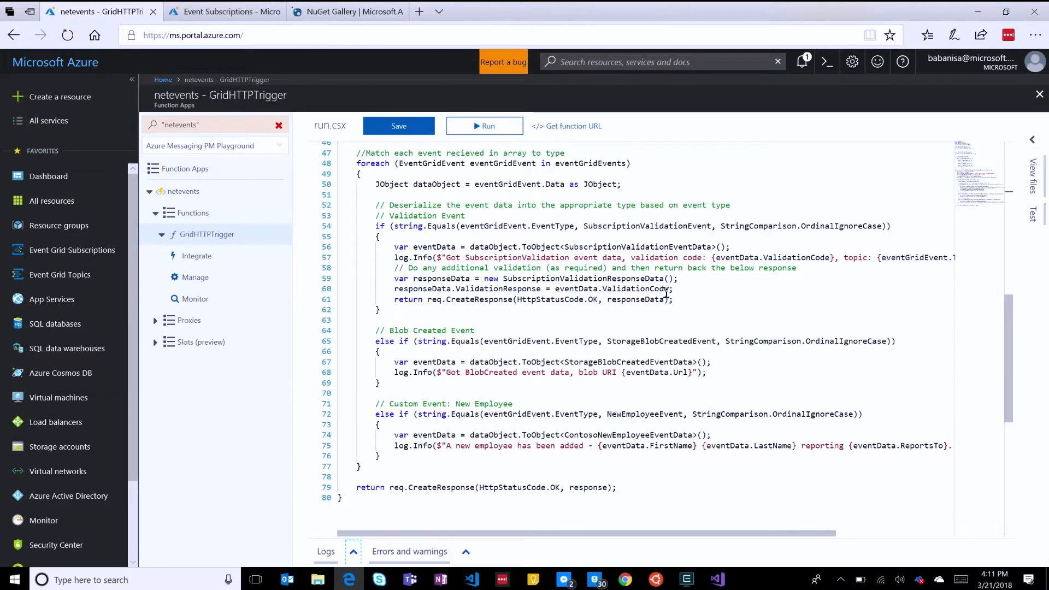
mouse_move(658, 352)
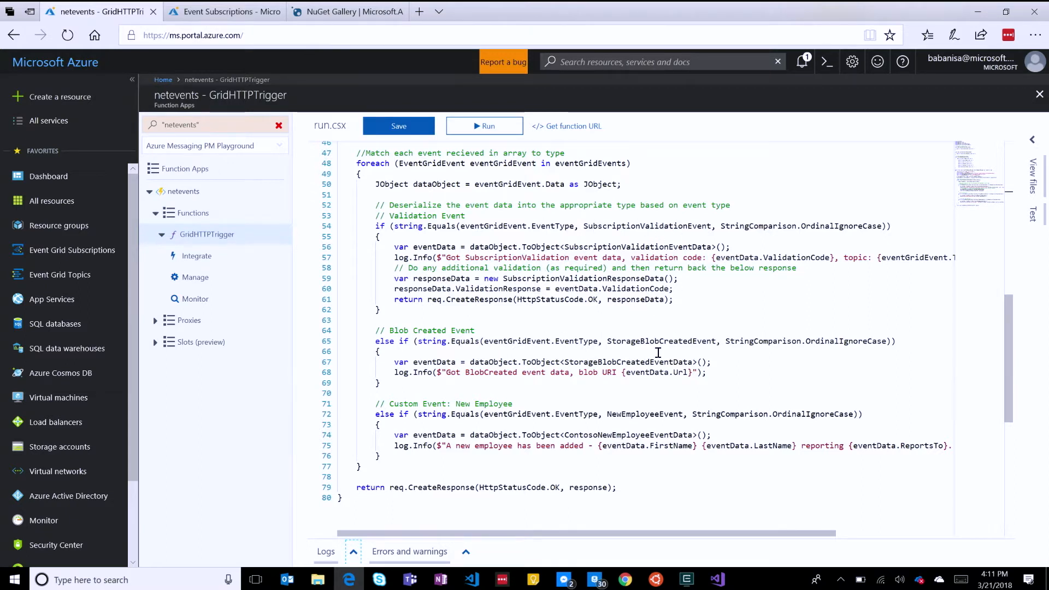
mouse_move(641, 416)
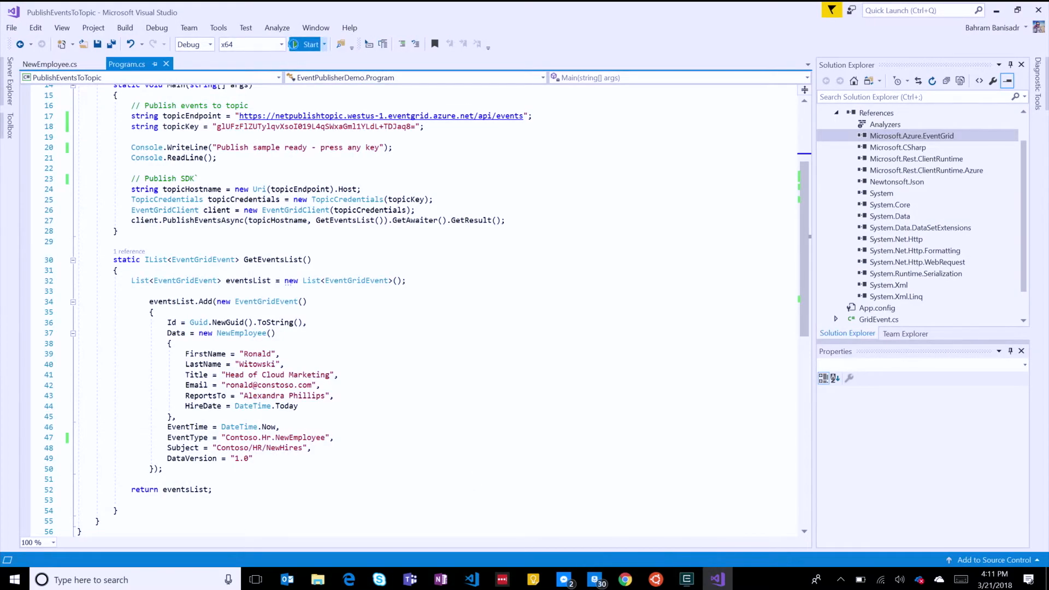
Run the EventPublisherDemo console app twice to publish the new-employee event
left_click(307, 45)
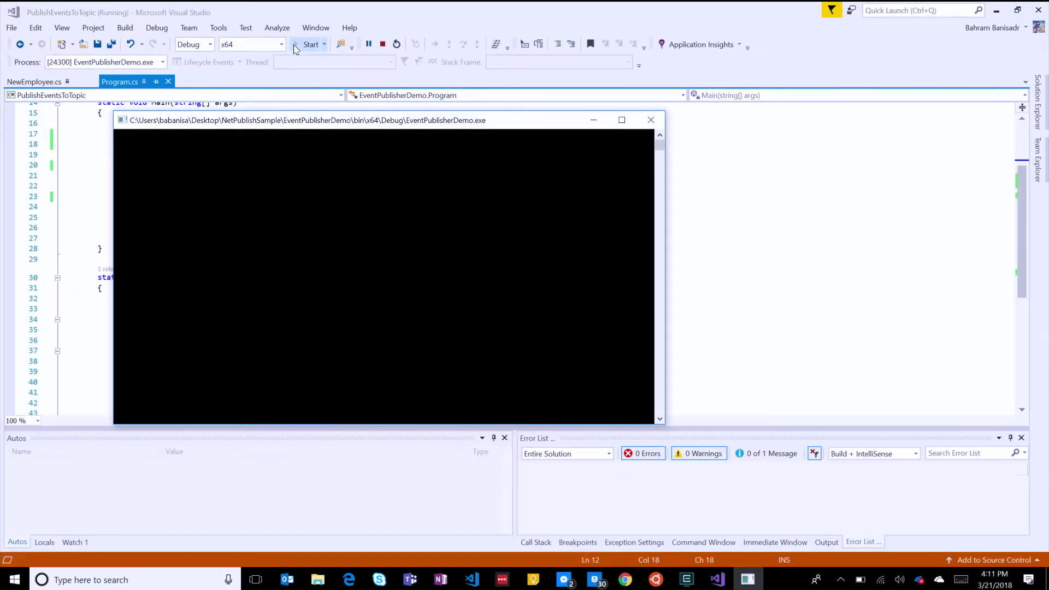
left_click(310, 44)
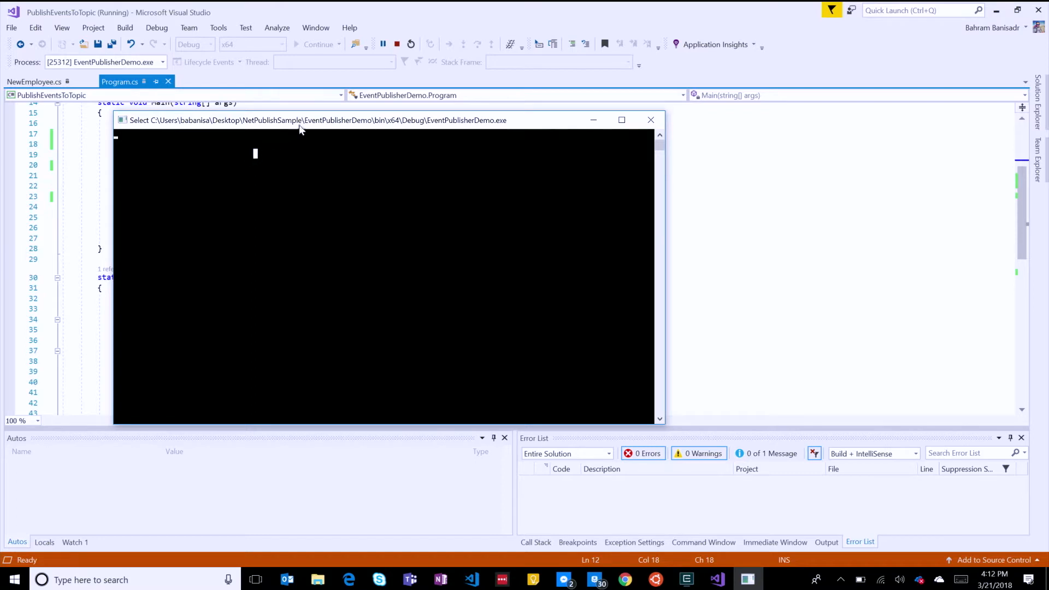
mouse_move(265, 260)
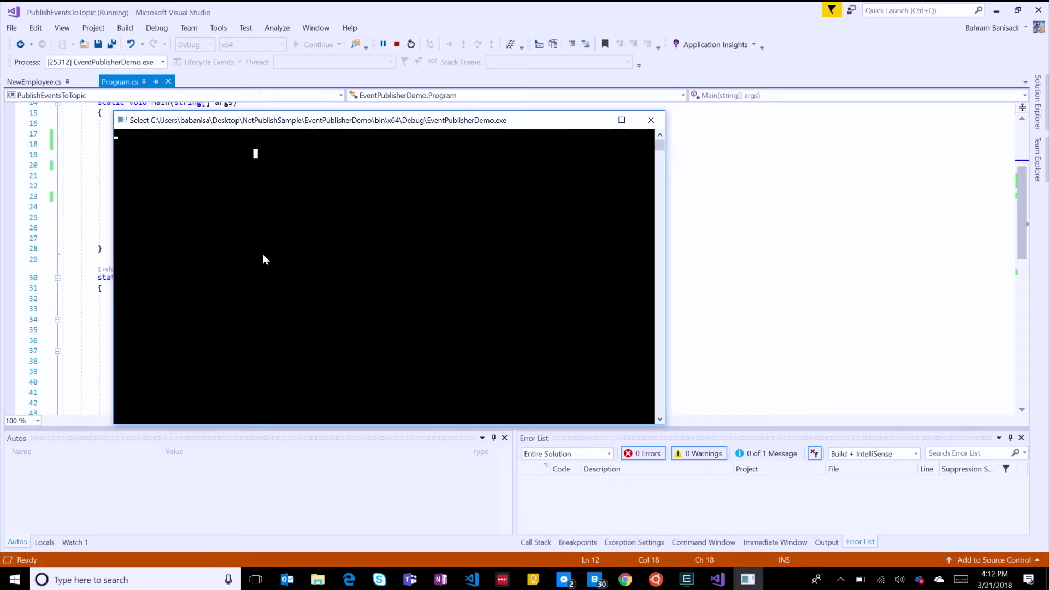
mouse_move(667, 132)
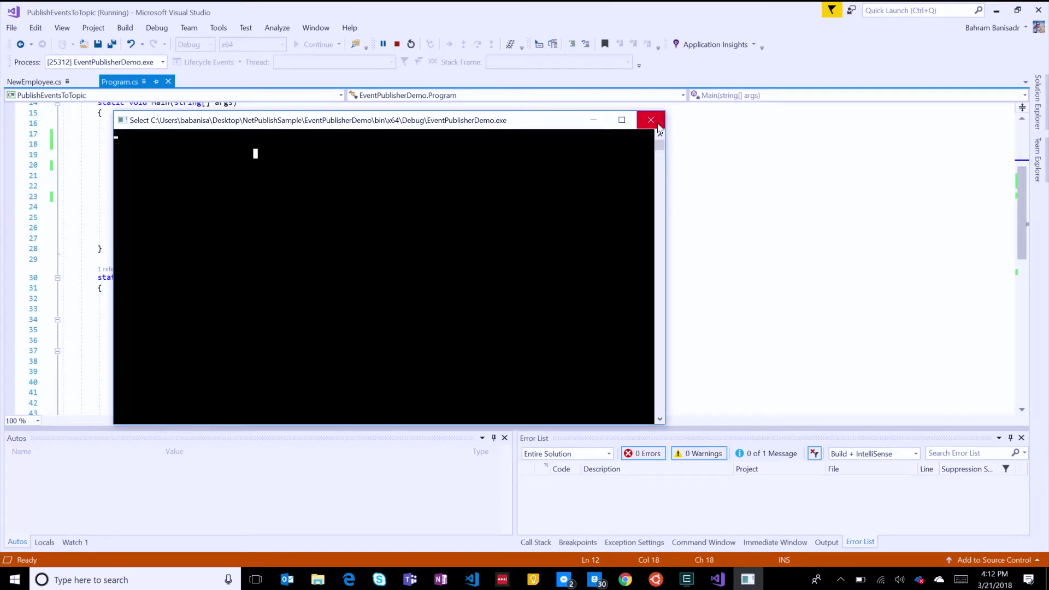
left_click(650, 119)
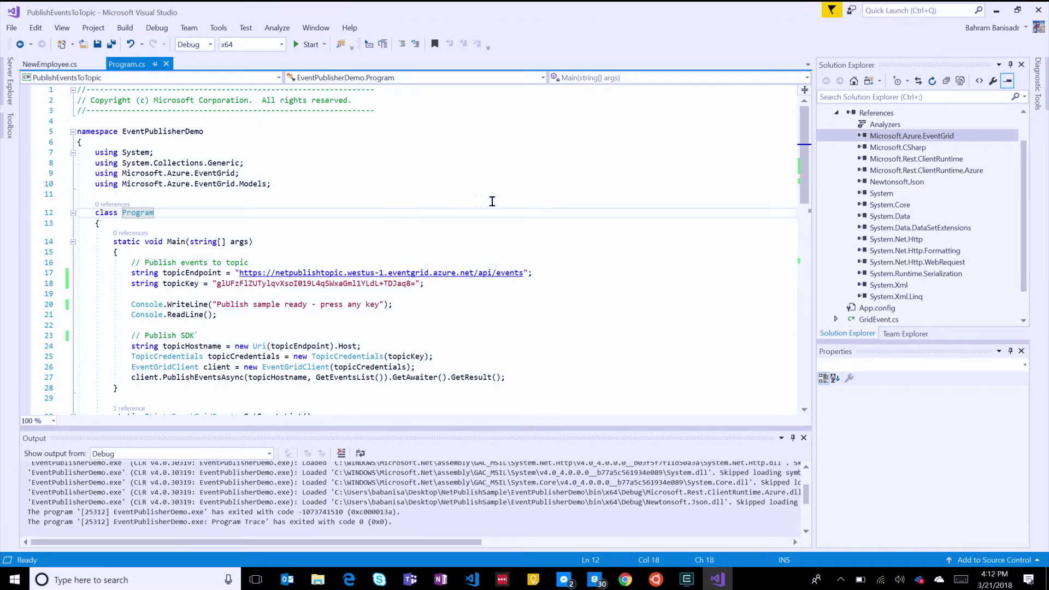
left_click(310, 44)
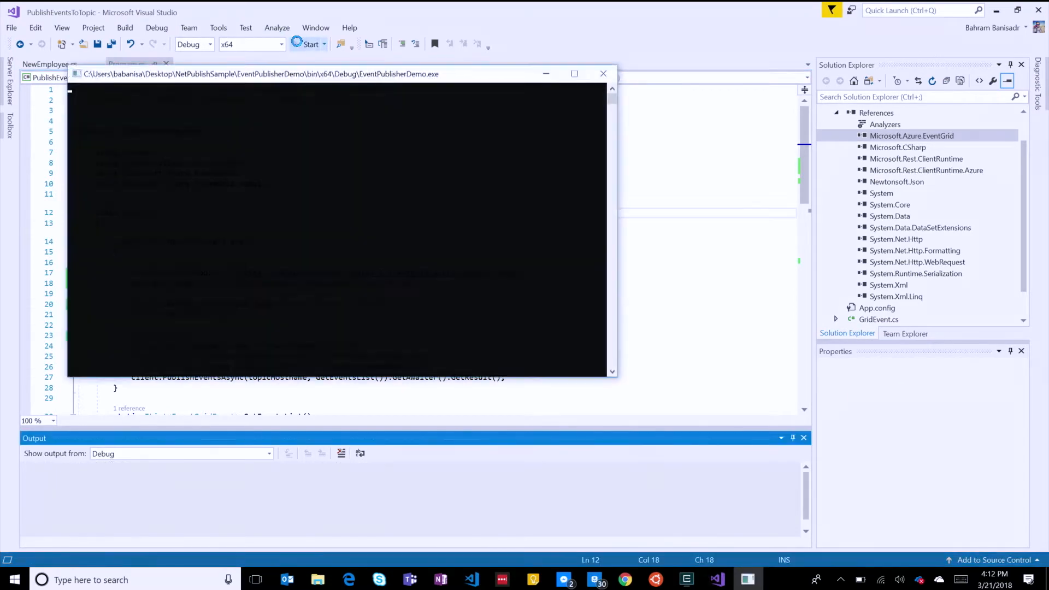
left_click(309, 45)
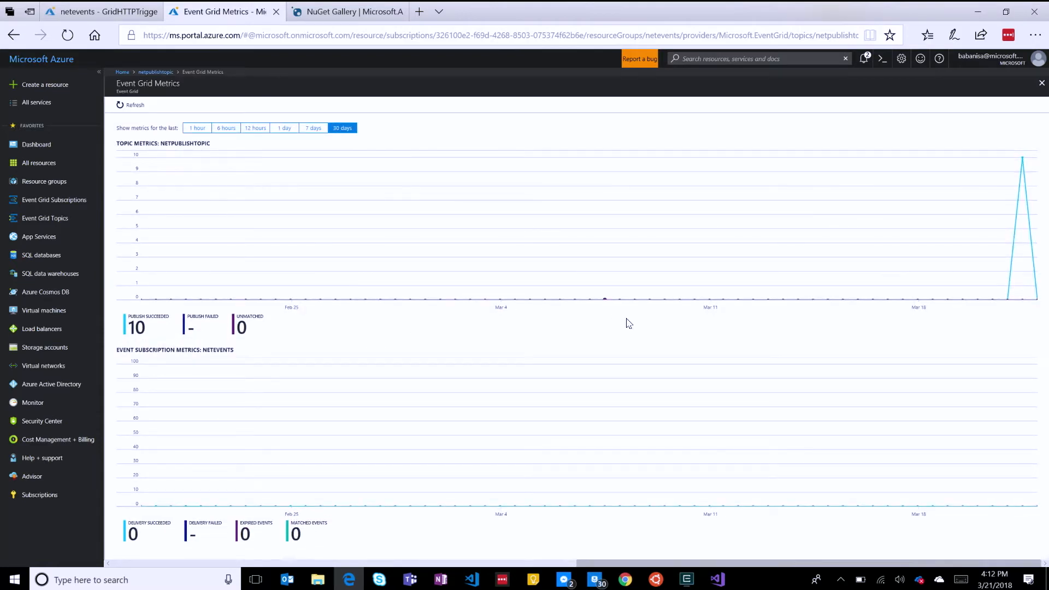
mouse_move(993, 180)
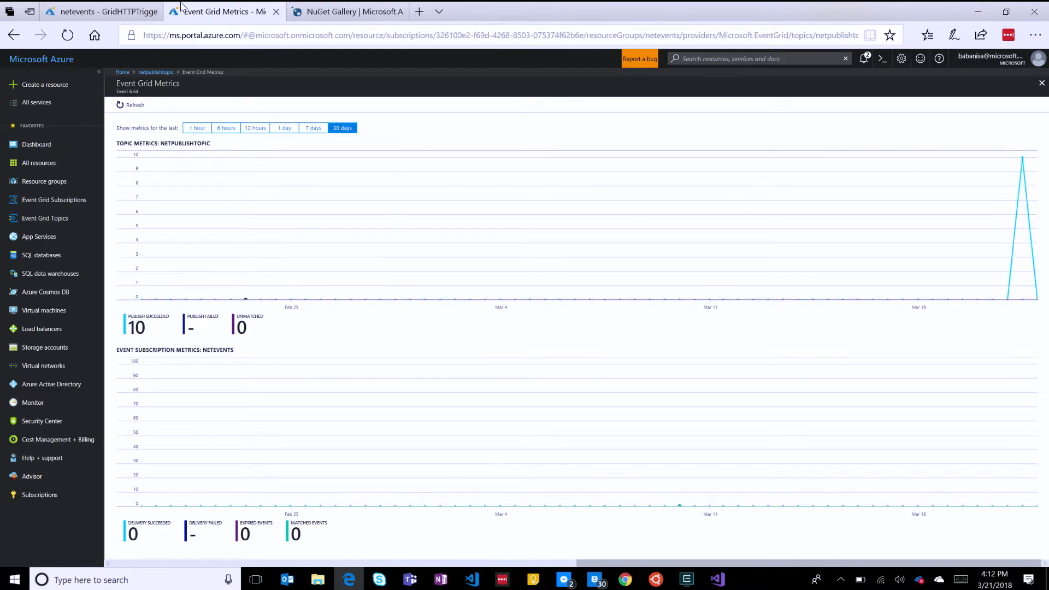
Return to the GridHTTPTrigger function page after seeing 10 successful publishes in metrics
left_click(101, 11)
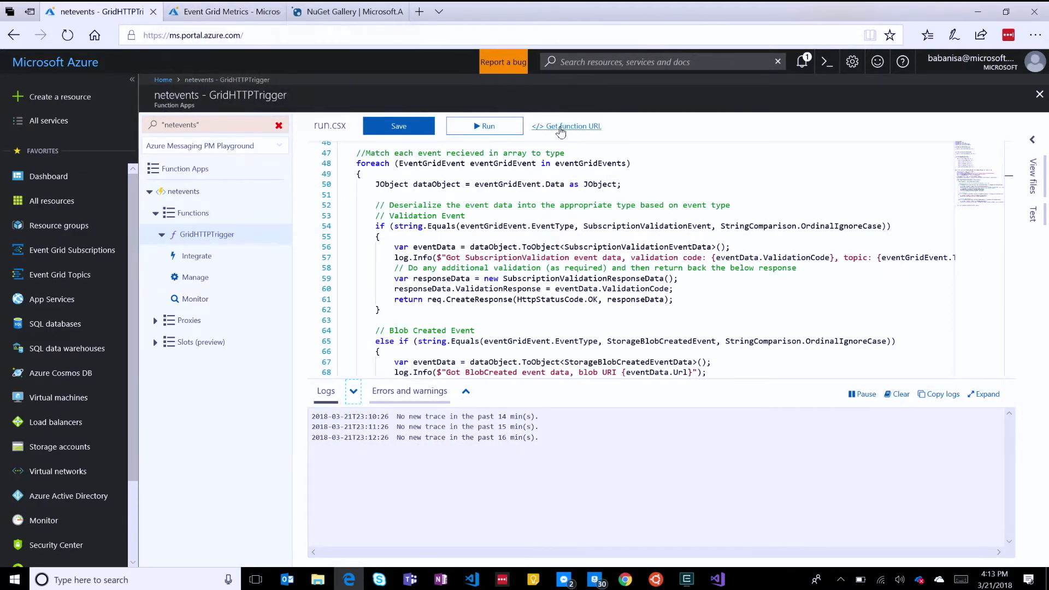
Replace the netevents endpoint with the full GridHTTPTrigger URL, including its key
left_click(567, 126)
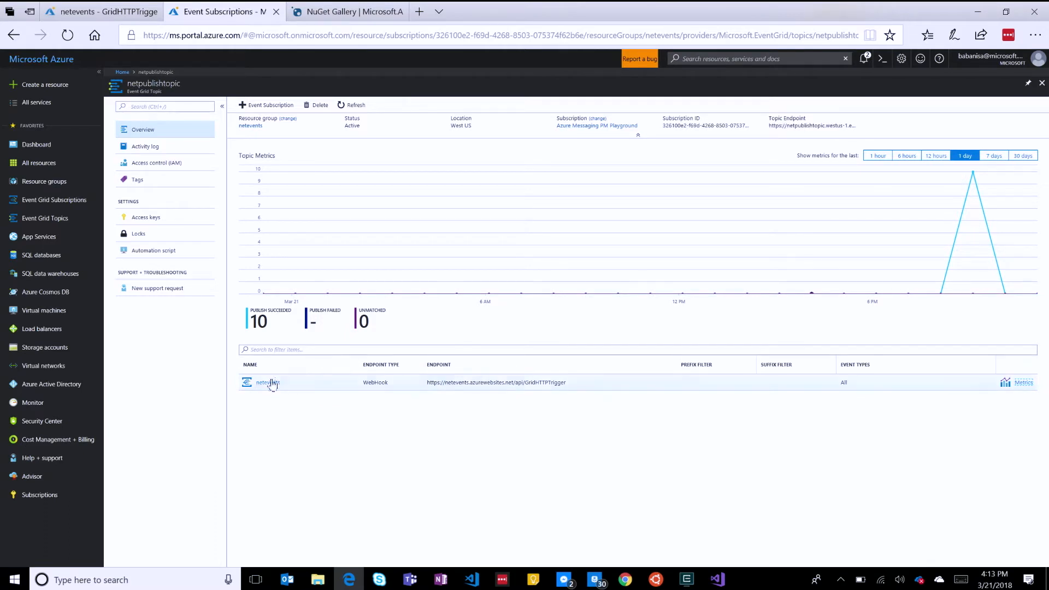
left_click(268, 382)
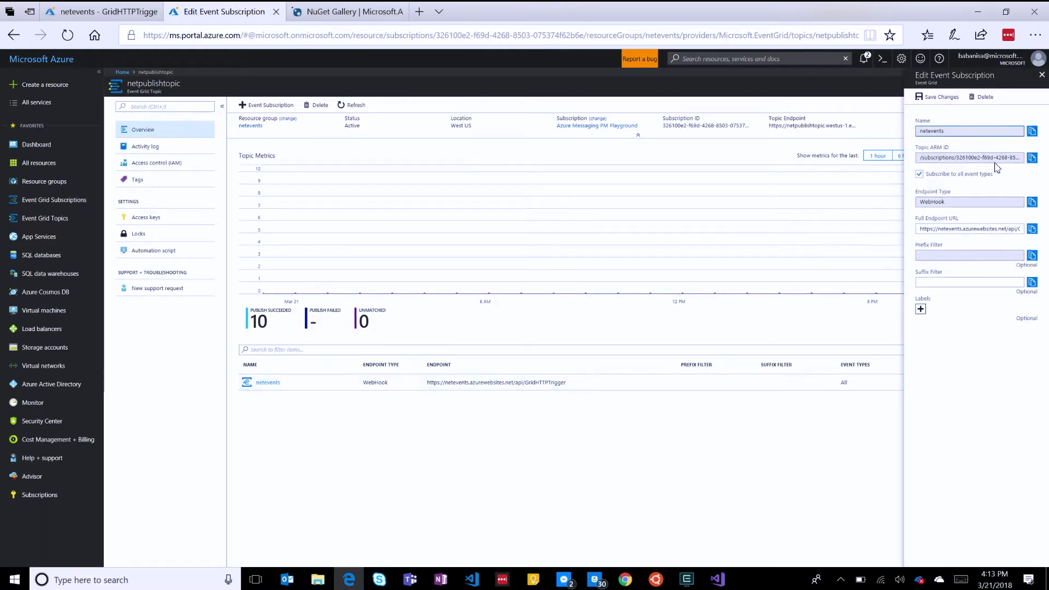
mouse_move(1033, 228)
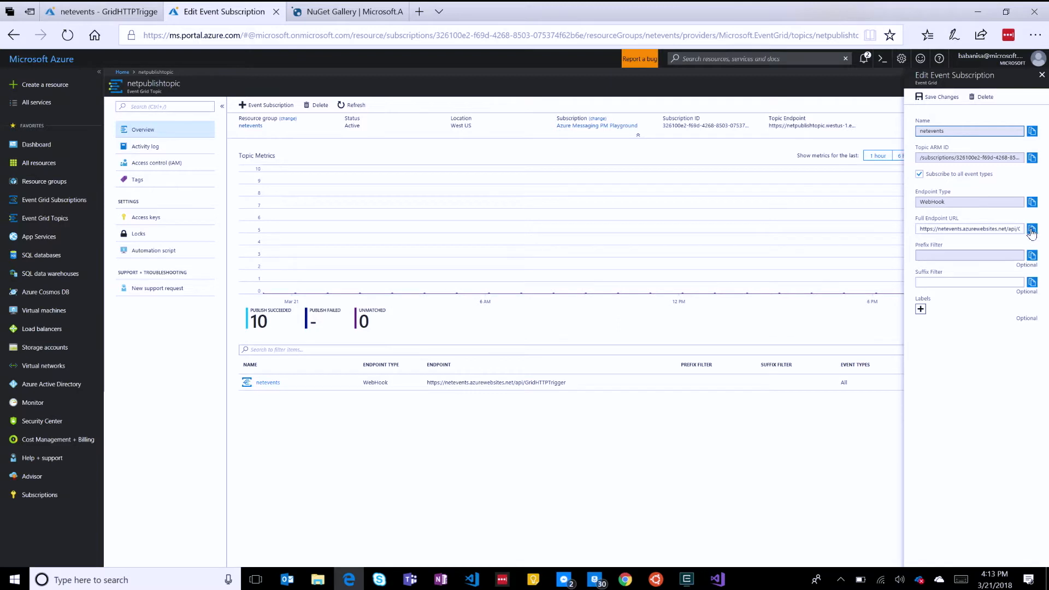
left_click(1033, 229)
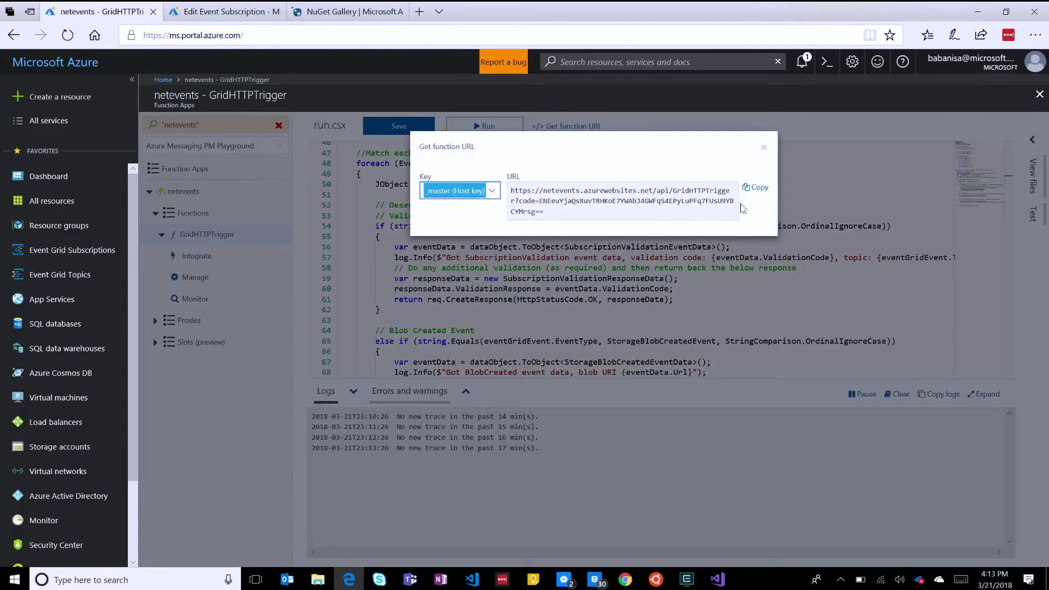
left_click(224, 11)
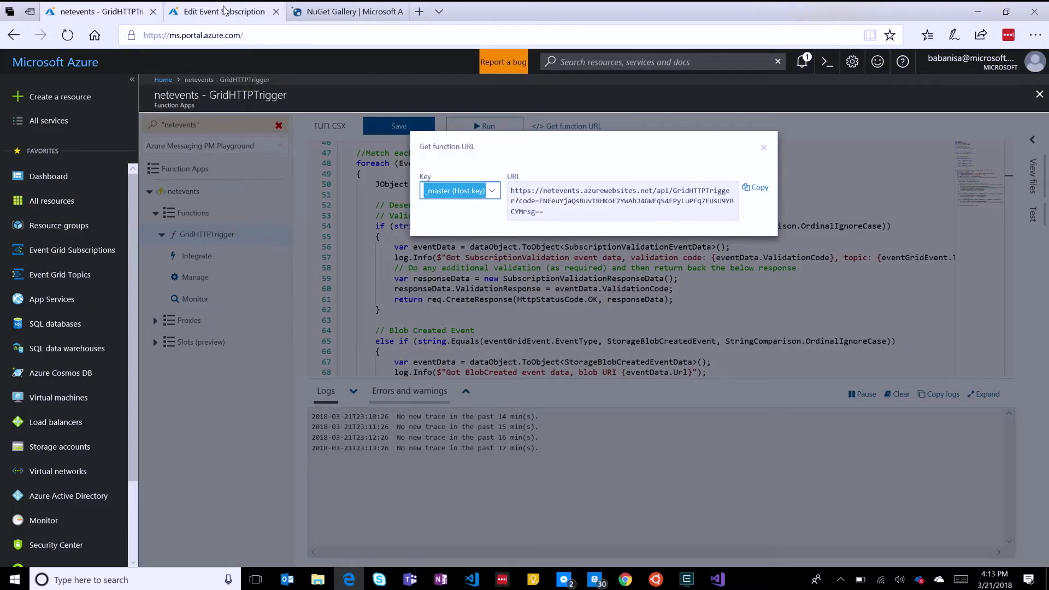
left_click(224, 11)
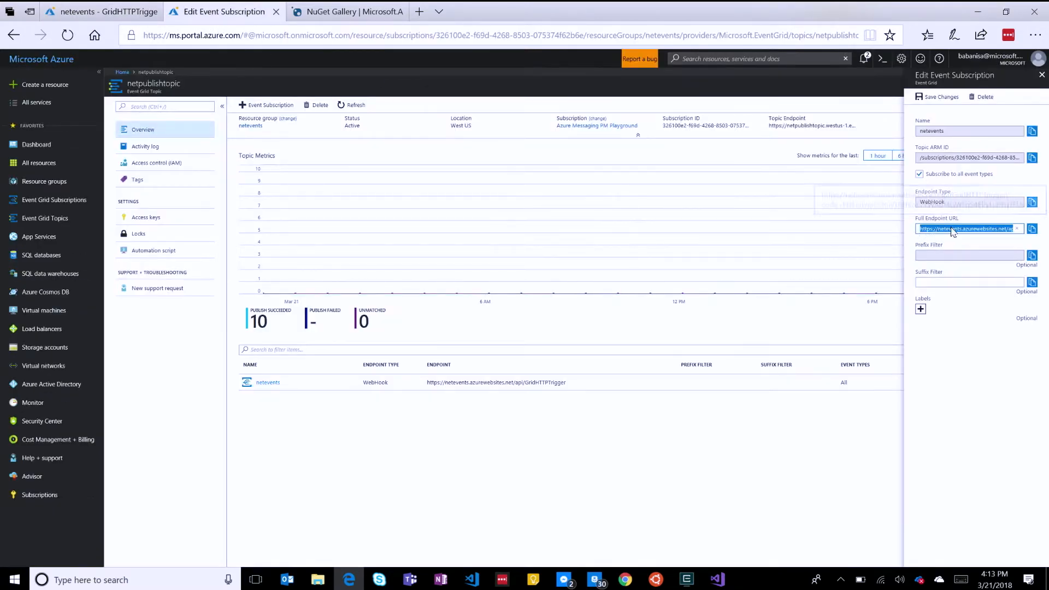
type("WFqS4EPyLuPFq7FUsU9YBCYMrsg==")
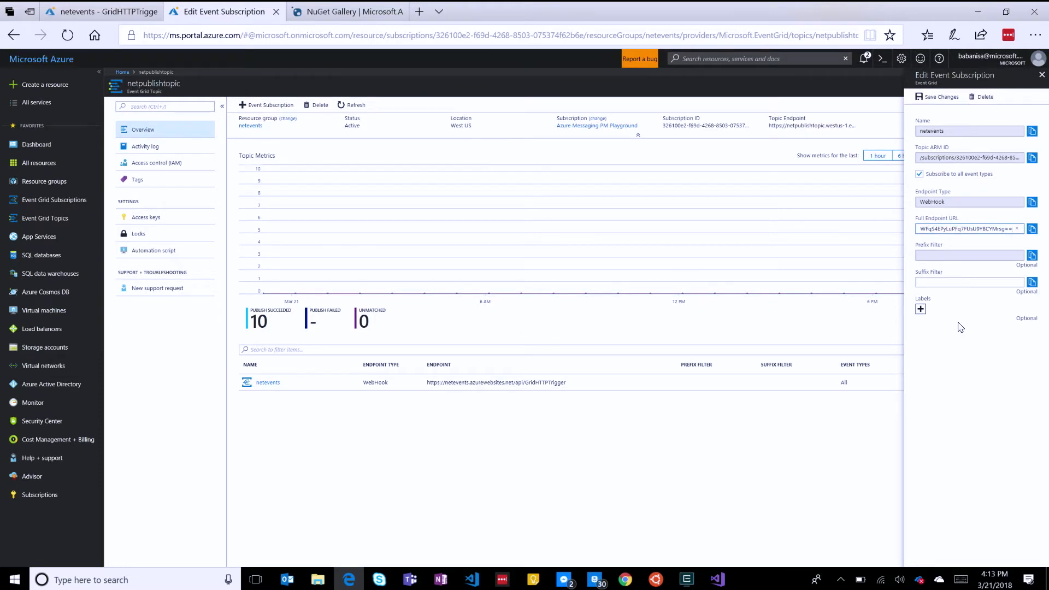
left_click(937, 98)
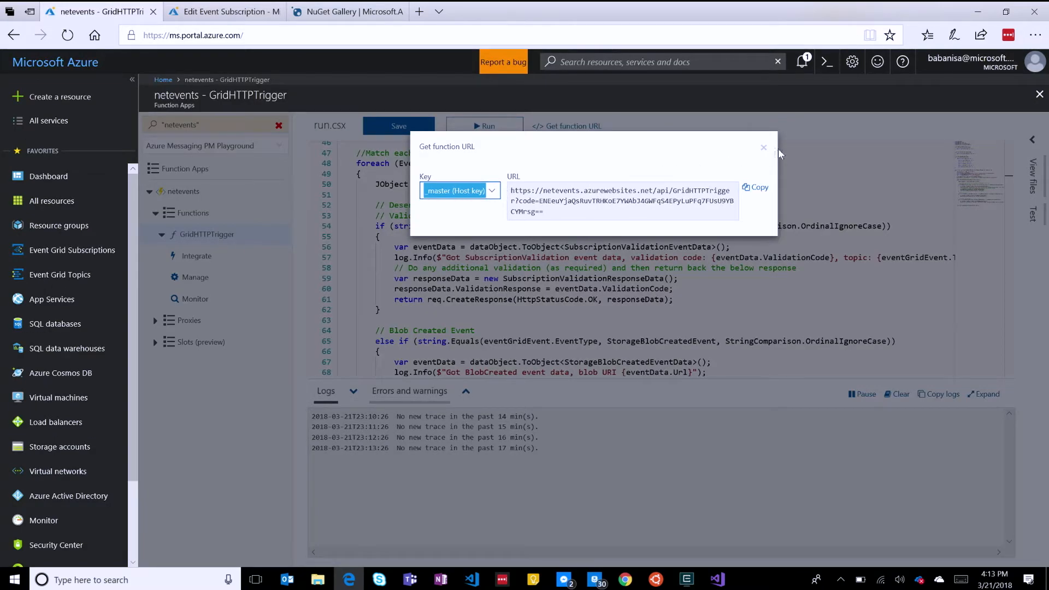
Connect the GridHTTPTrigger log stream under netevents, then start EventPublisherDemo again
left_click(763, 147)
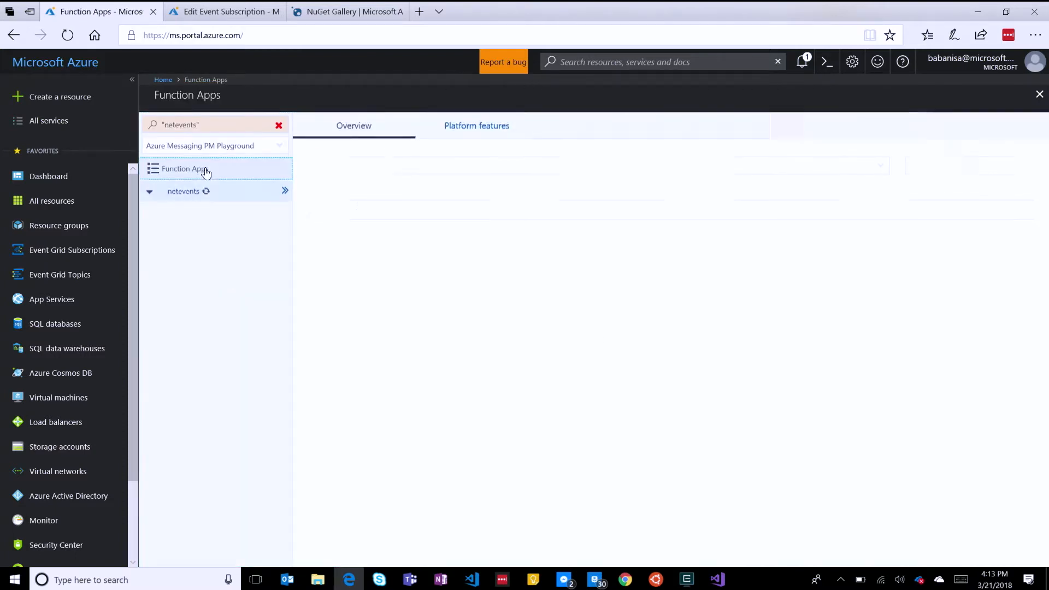
left_click(188, 190)
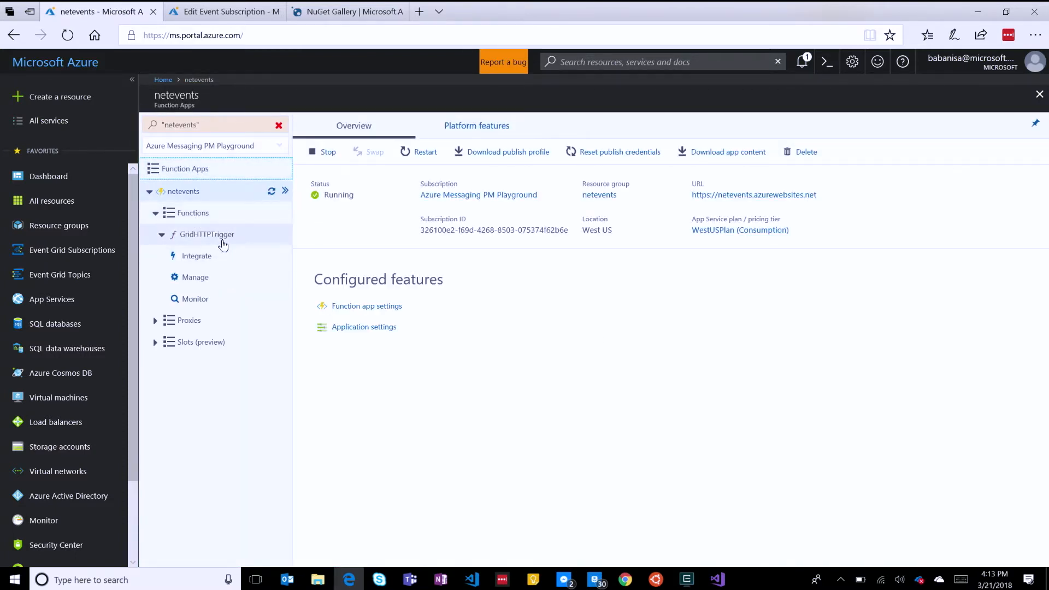
left_click(208, 235)
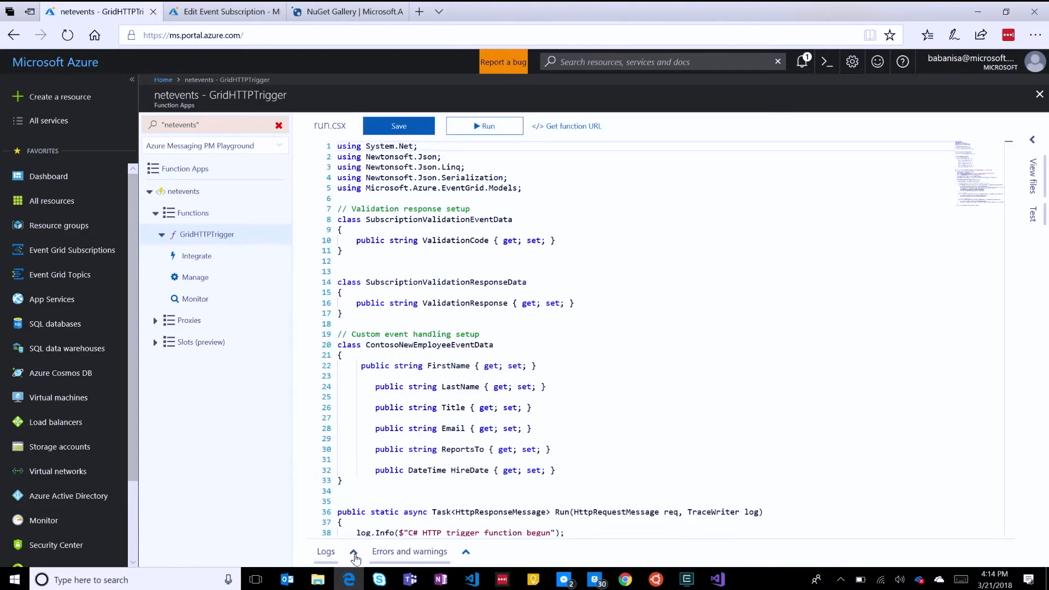
left_click(354, 557)
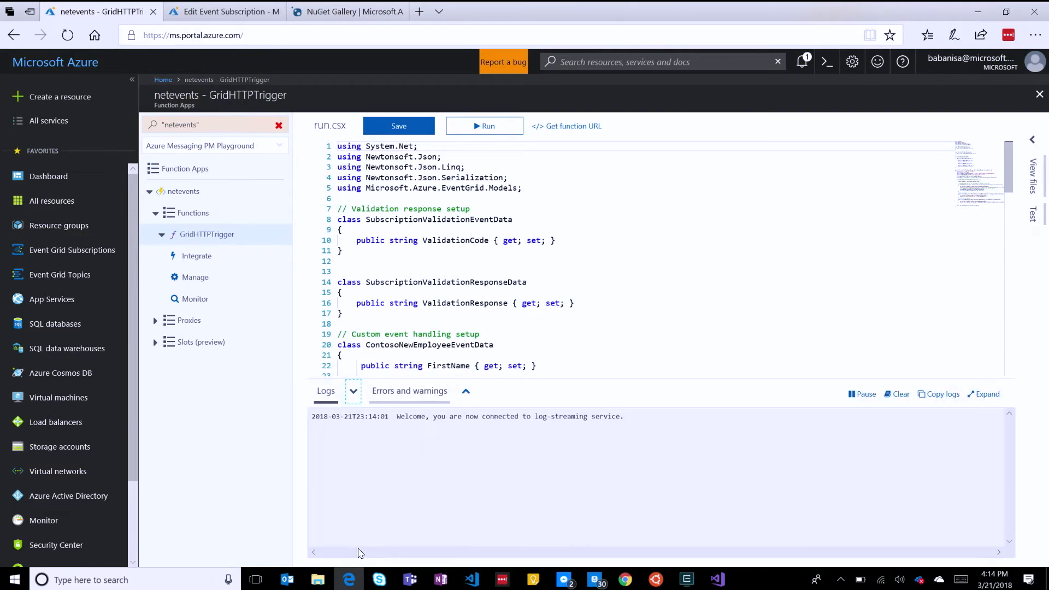
key("alt+tab")
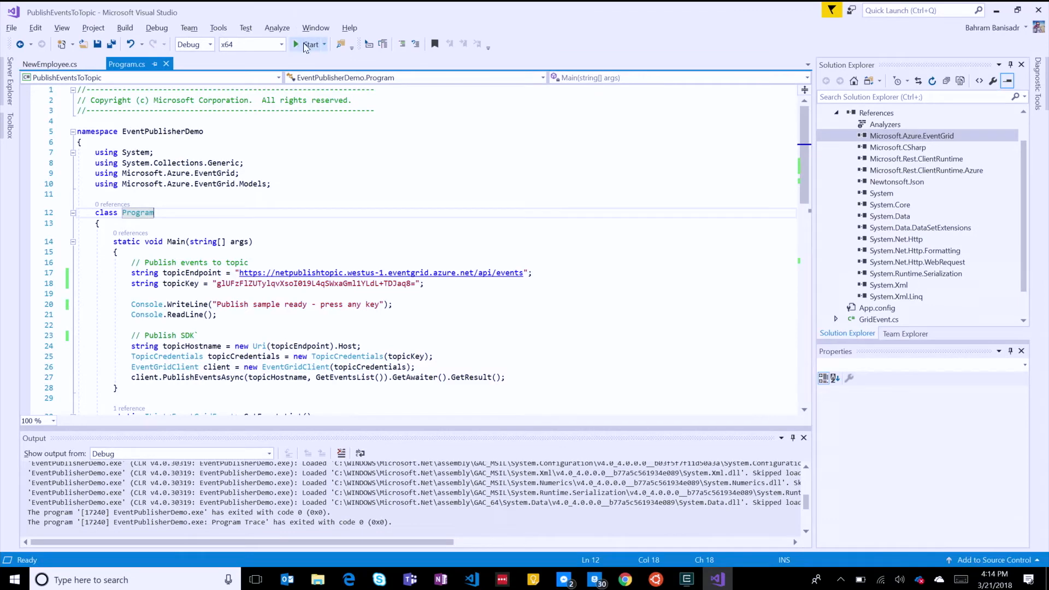
left_click(308, 45)
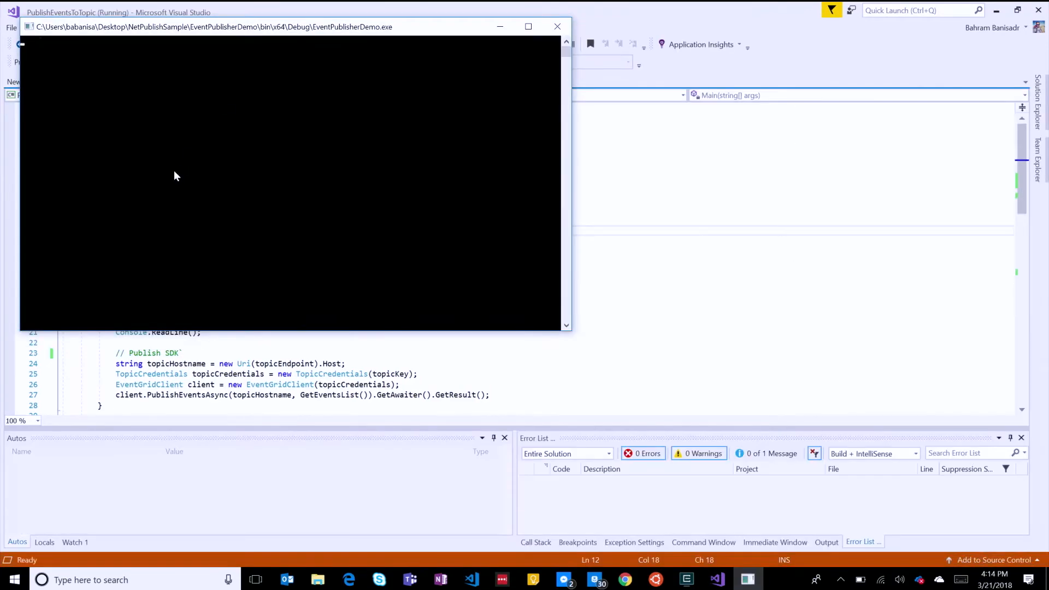